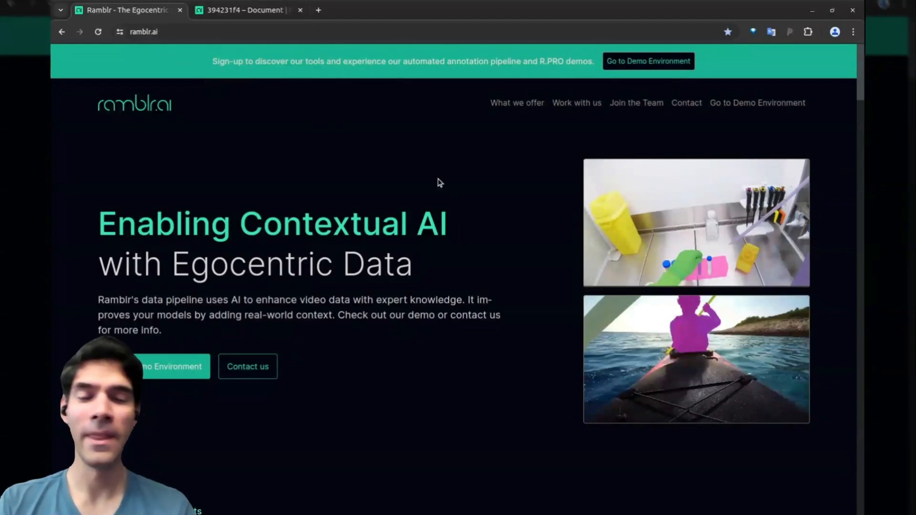
mouse_move(494, 193)
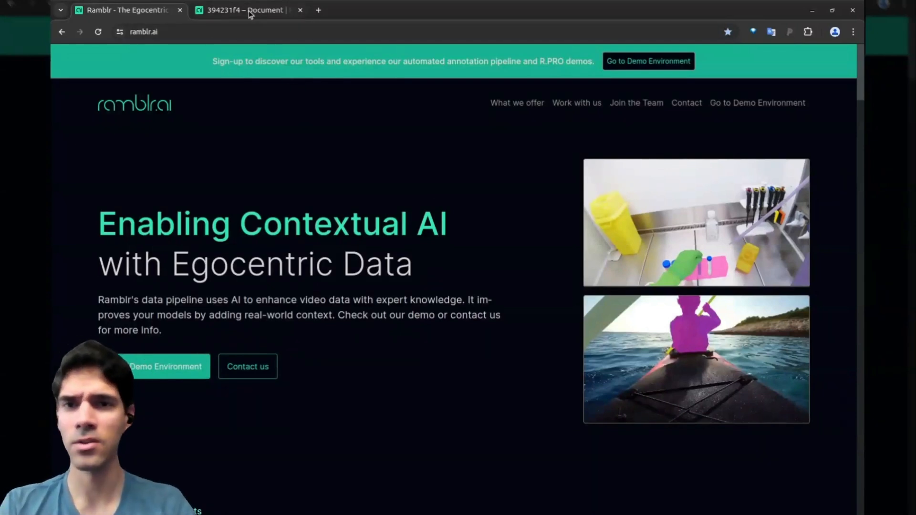
- Switch to the already-open '394231f4 – Document' demo with the annotated lab video
left_click(245, 10)
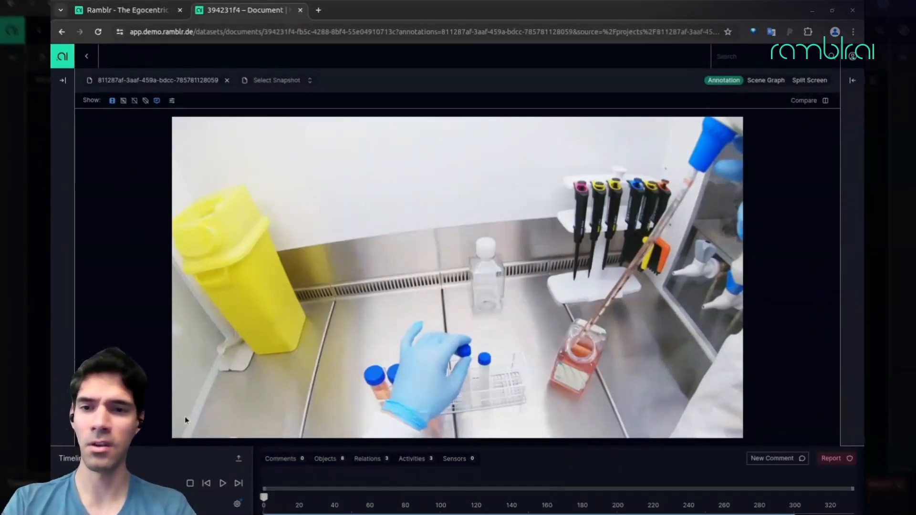
- Play the pipetting video to around frame 100, pause, and show coloured segmentation masks
left_click(223, 483)
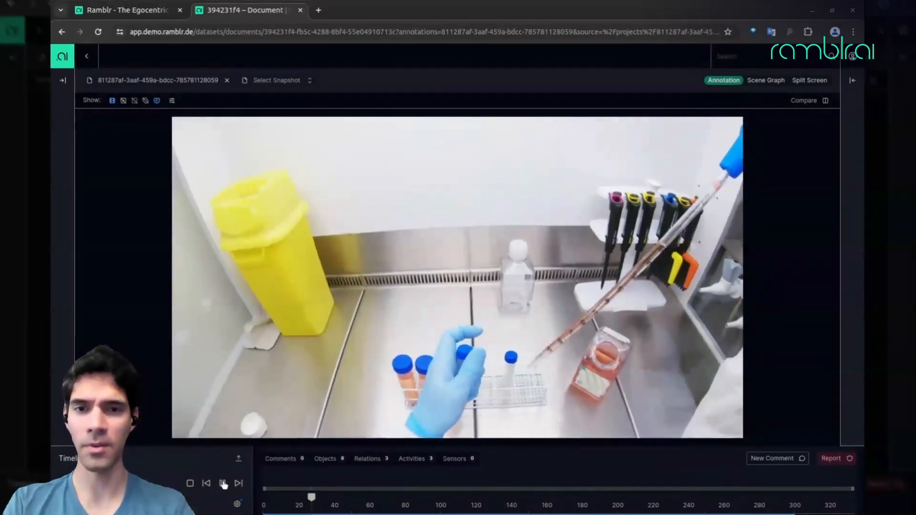
left_click(223, 483)
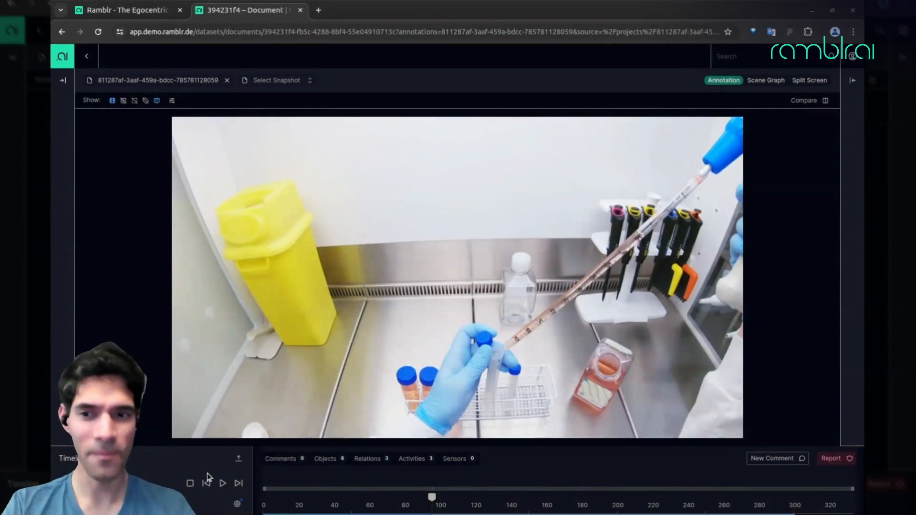
mouse_move(148, 286)
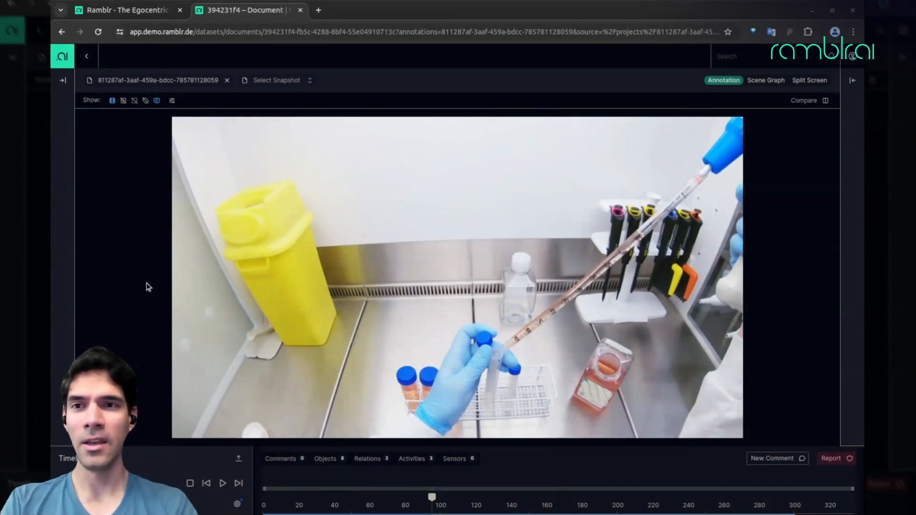
left_click(123, 100)
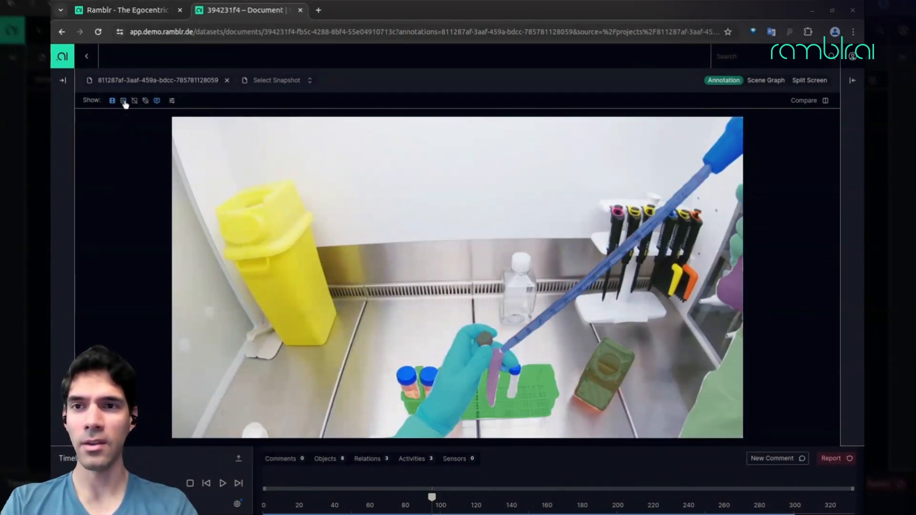
- Show labelled bounding boxes (left hand, stand, bottle), resume the video, then pause it
left_click(134, 100)
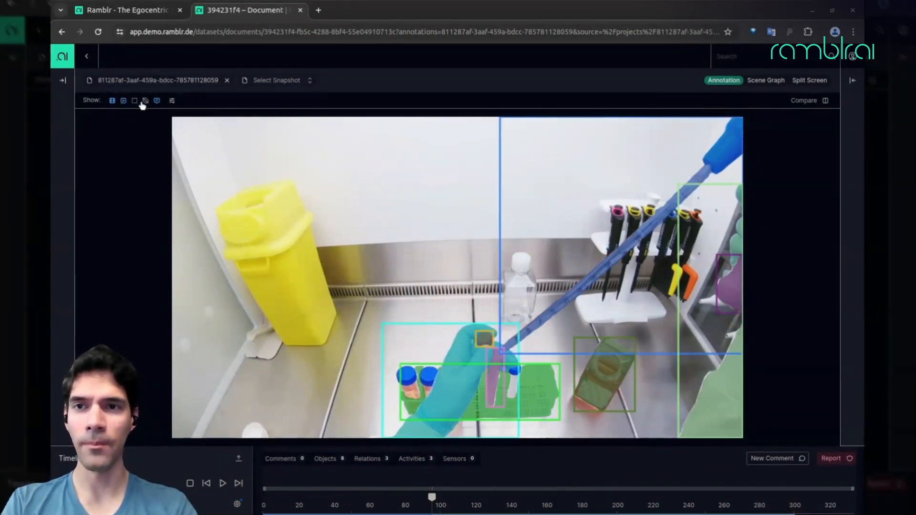
left_click(145, 100)
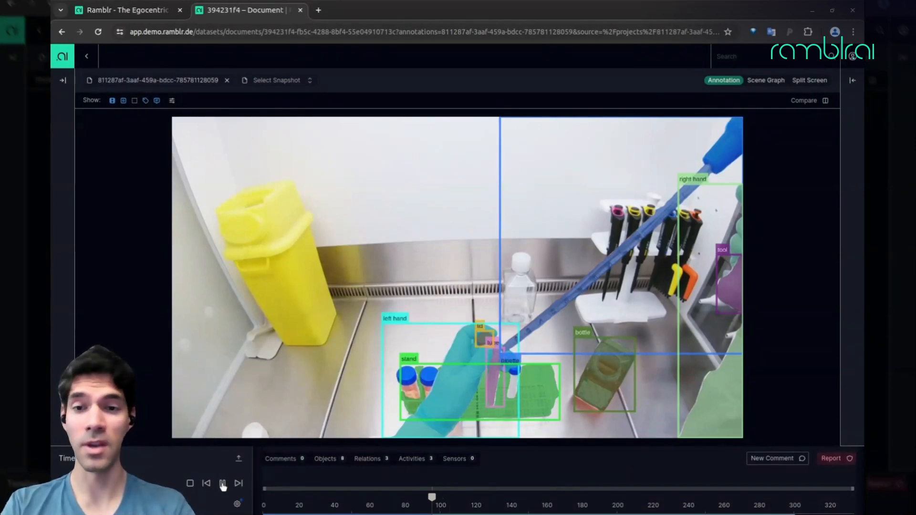
left_click(222, 483)
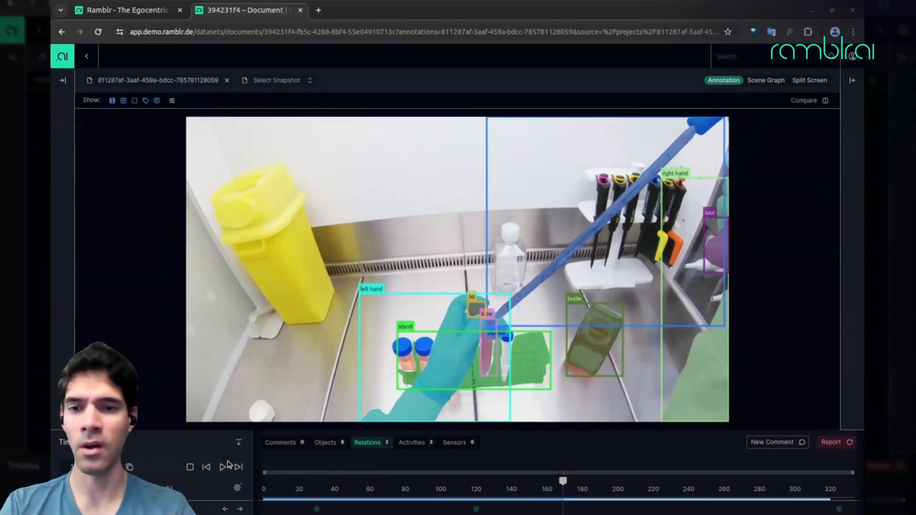
left_click(809, 80)
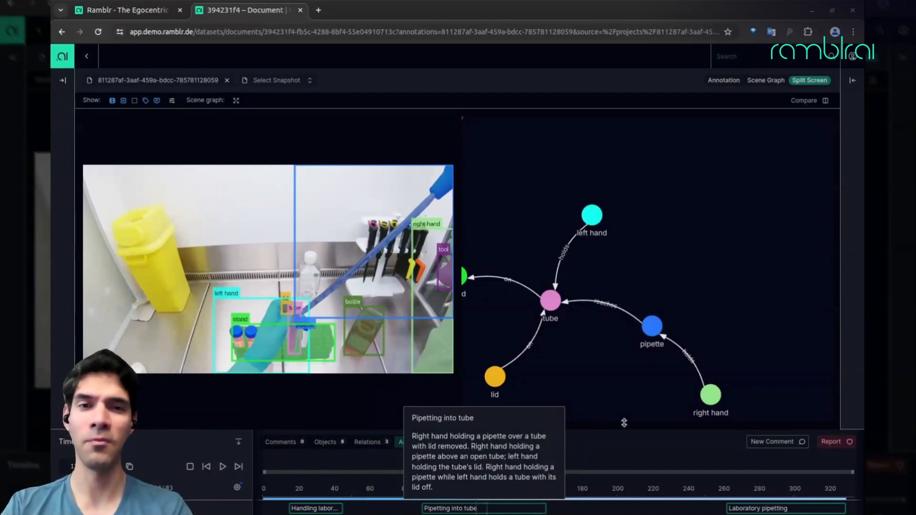
- Zoom into the tube-centred scene graph pane, then return to the Rambler homepage
left_click(410, 442)
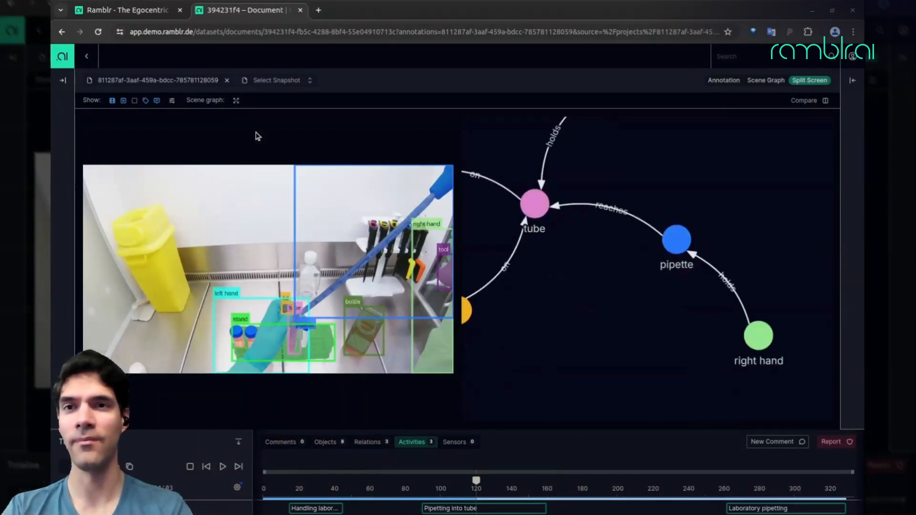
left_click(123, 9)
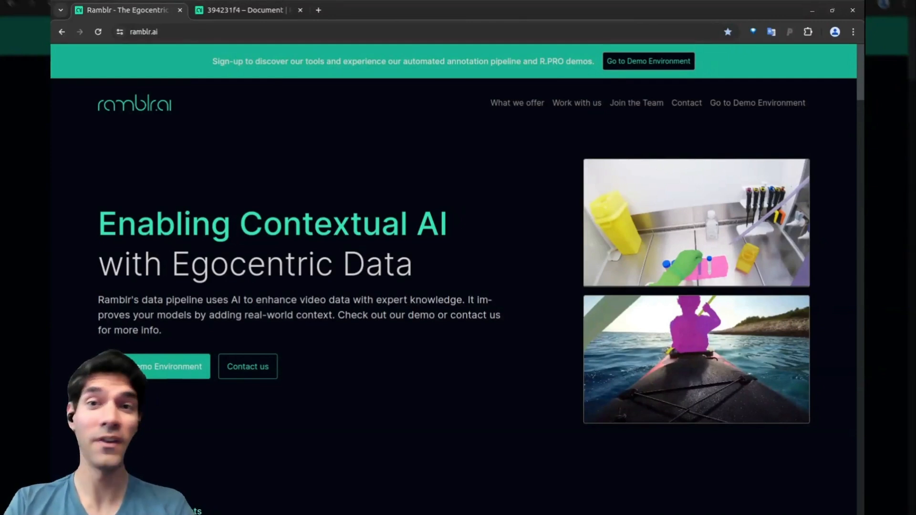
mouse_move(300, 152)
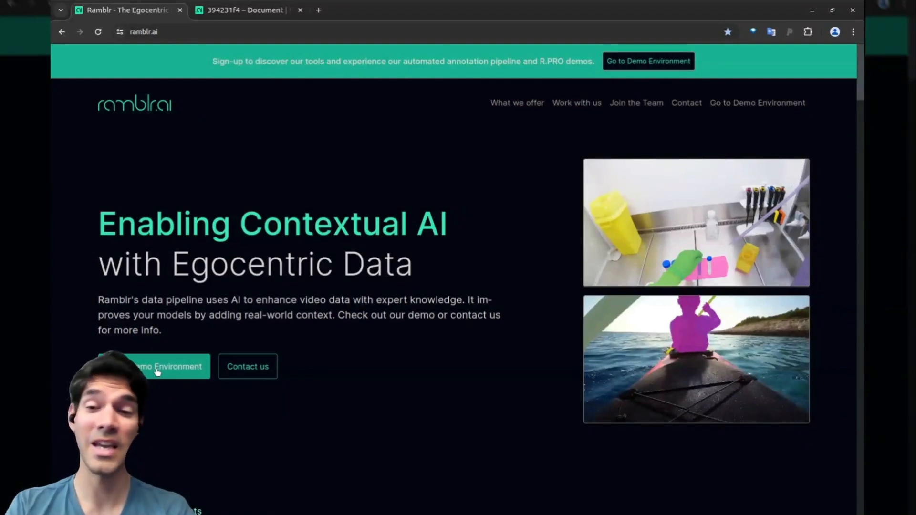
mouse_move(209, 332)
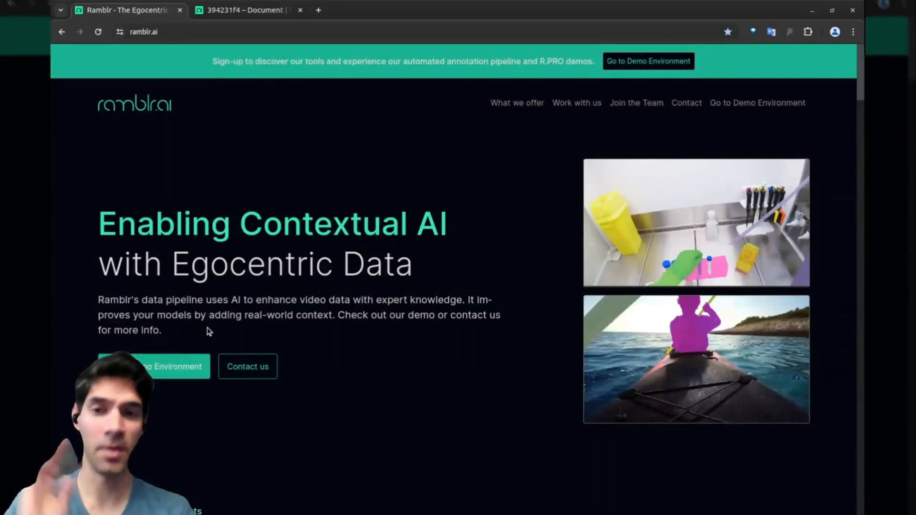